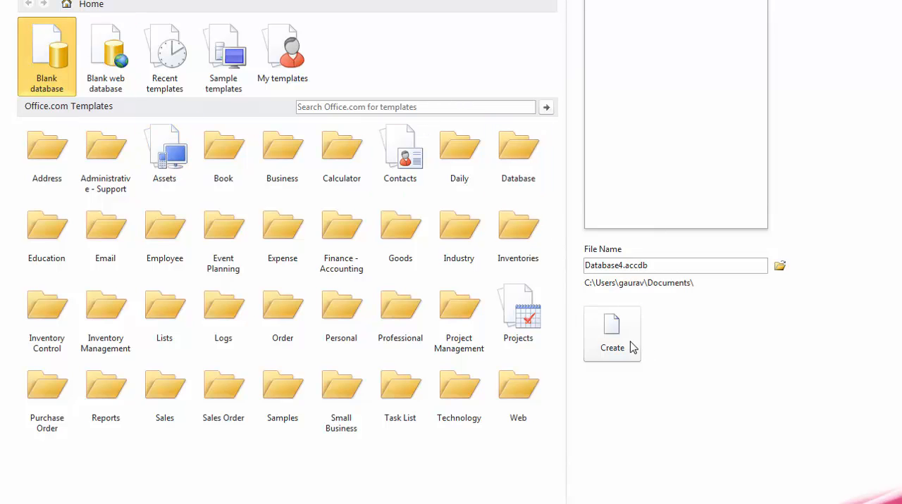
Step: Create a blank database and rename the ID field to CustomerID
click(611, 335)
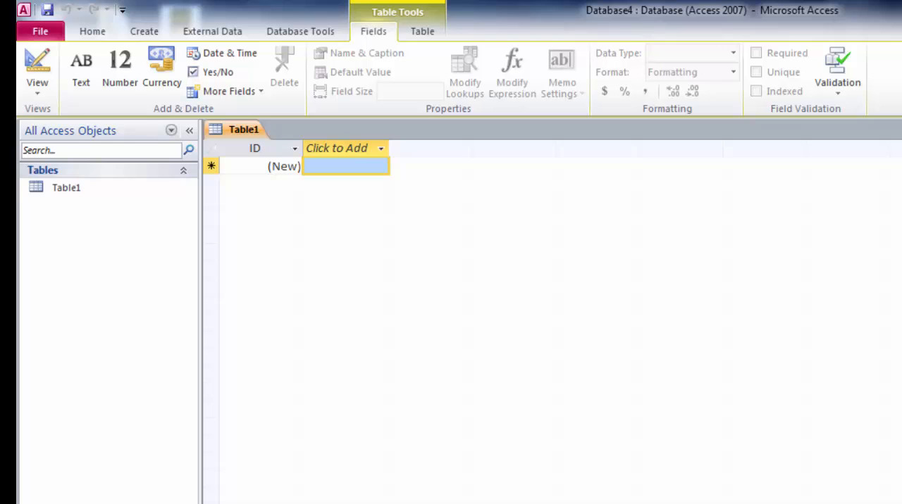
click(254, 148)
text(c)
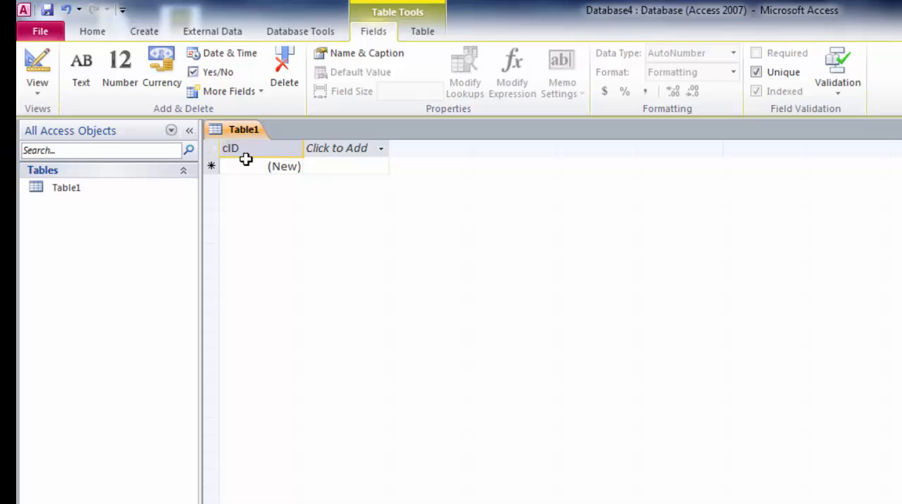
text(CUSTID)
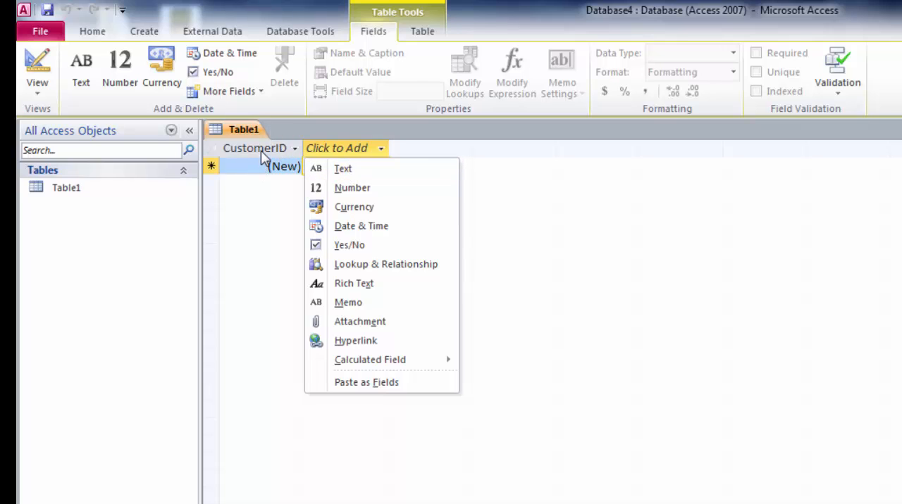
mouse_move(332, 158)
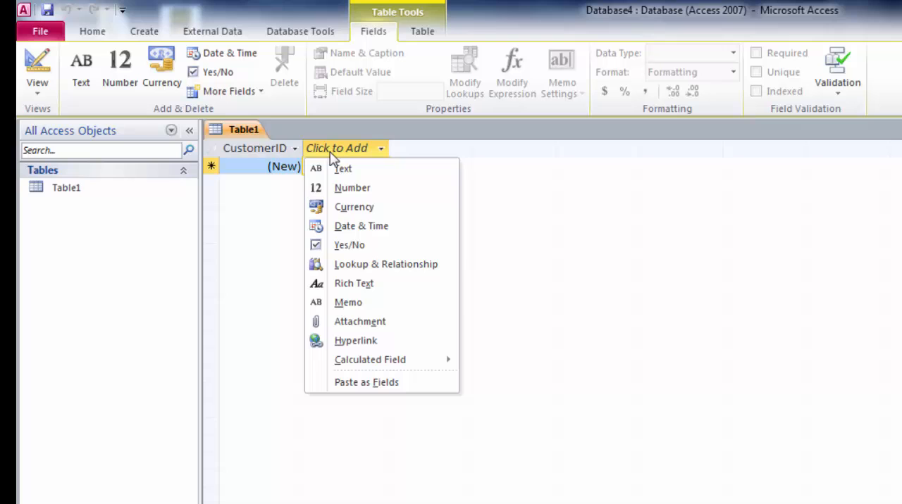
Step: Add a Text field named CustomerName
click(343, 167)
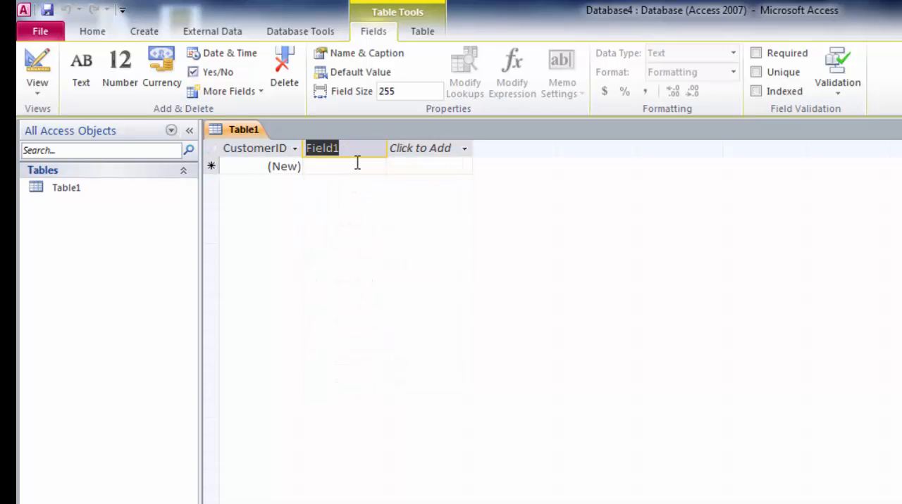
text(C)
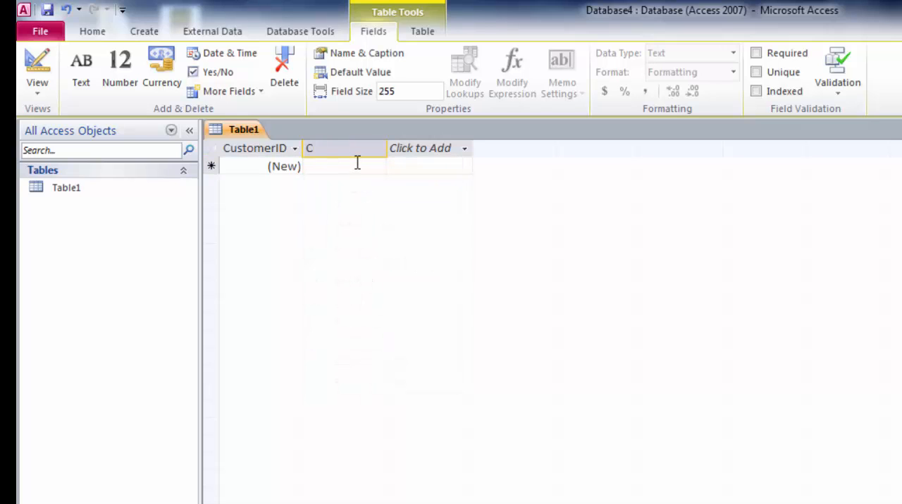
text(ustom)
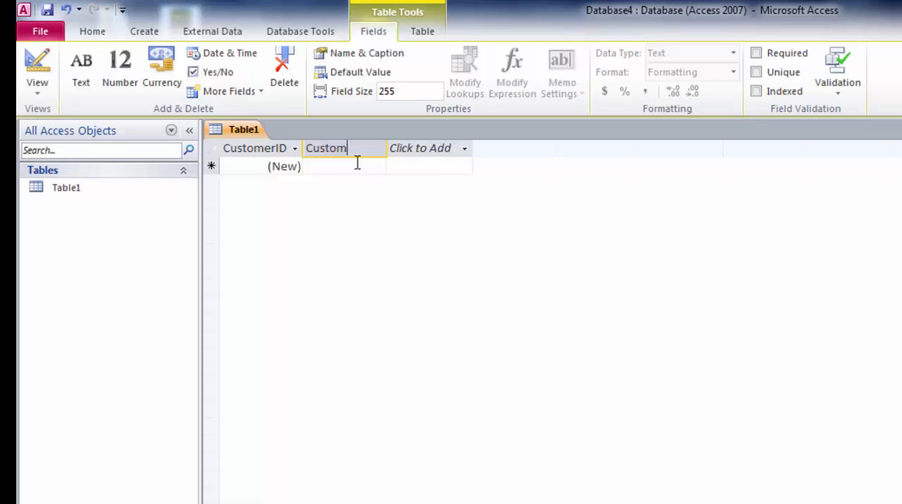
text(erN)
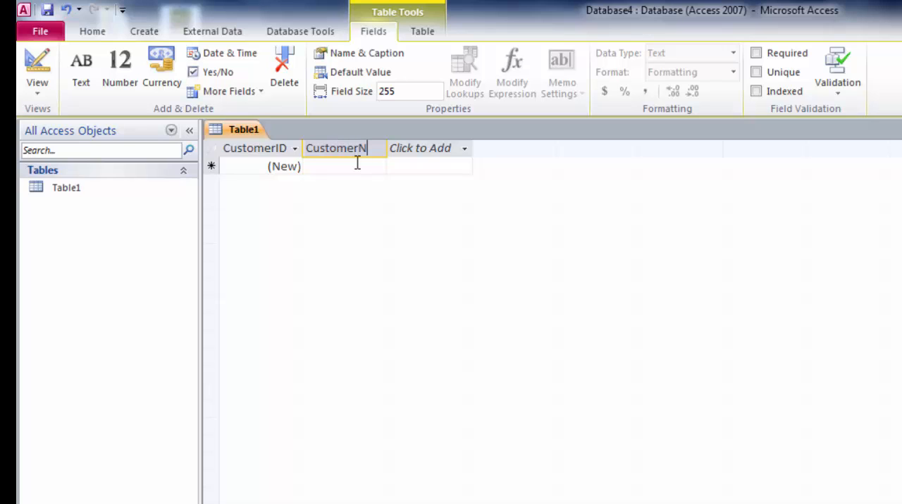
text(ame)
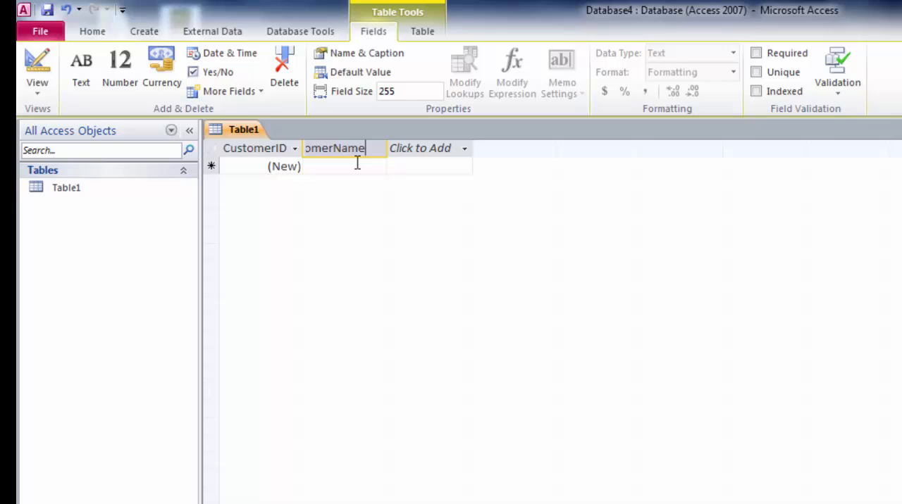
Step: Add a Date & Time field and start naming it Record Added
click(420, 148)
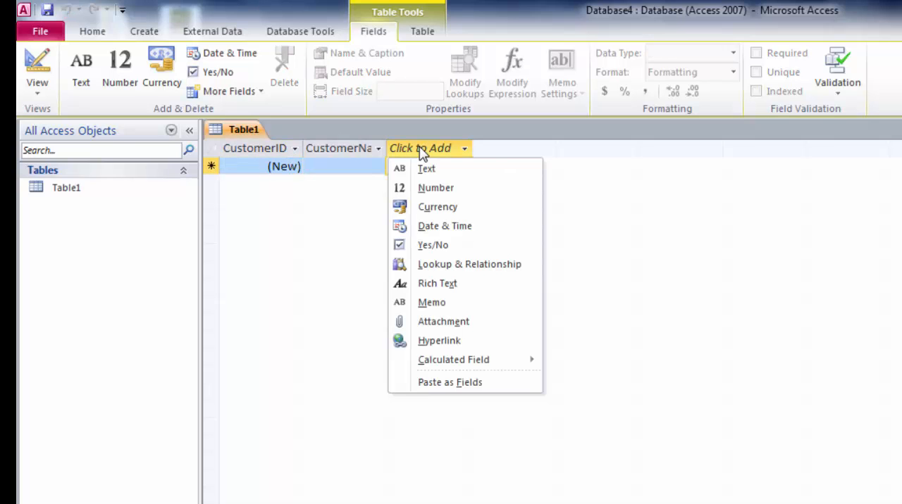
click(445, 225)
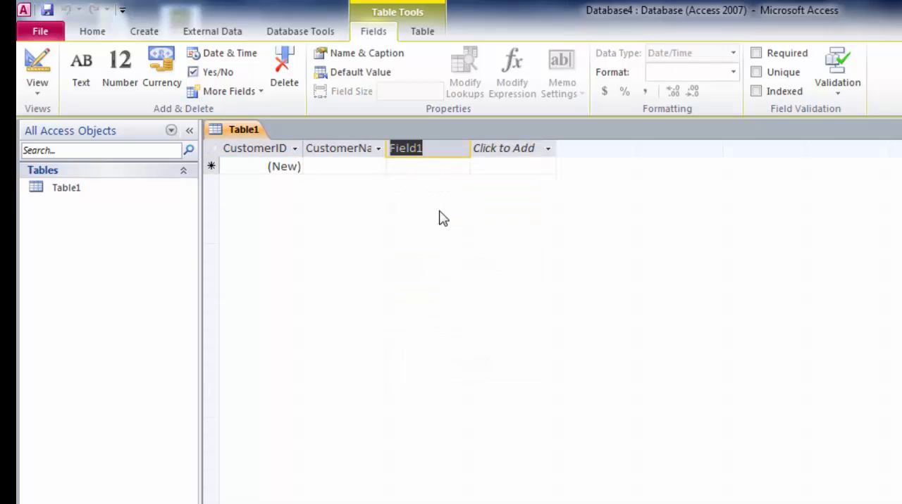
text(re)
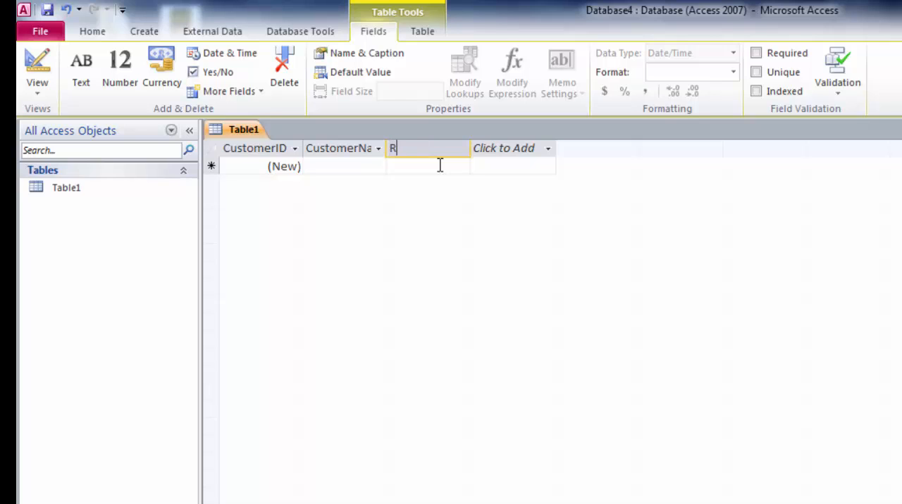
text(ecord A)
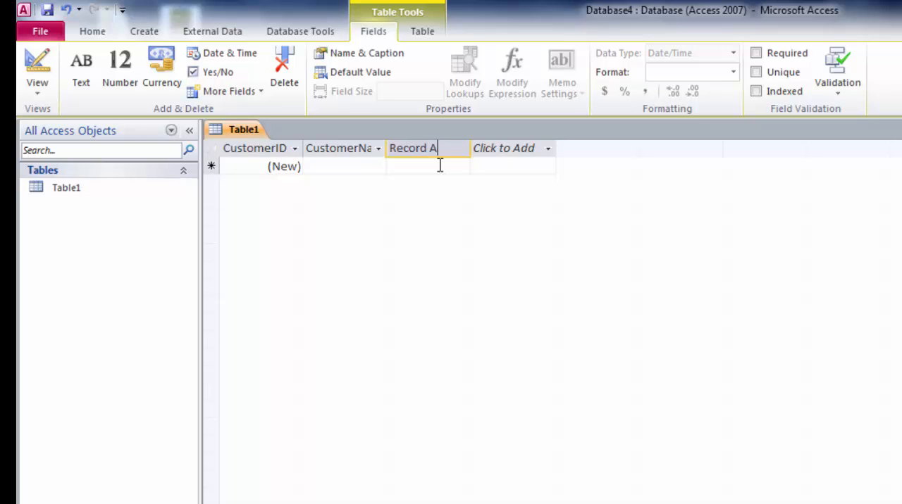
text(dded)
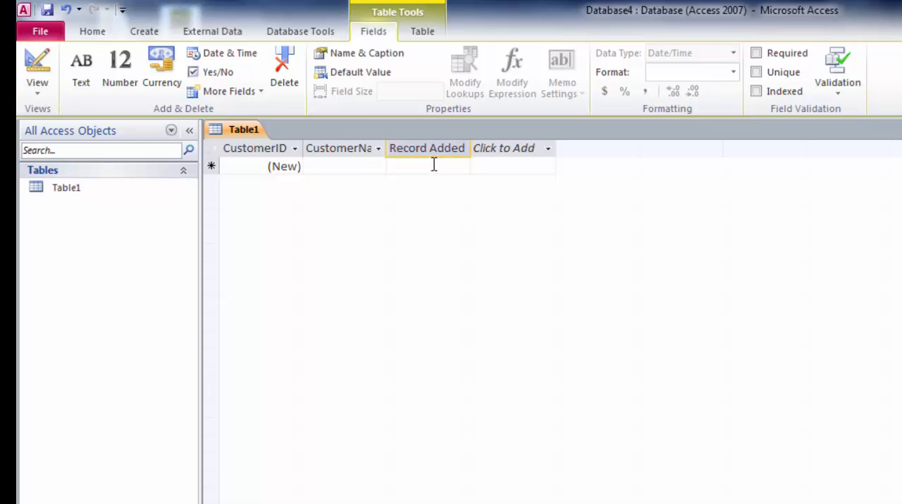
Step: Finish naming Record Added, check its calendar picker, and switch toward Design View to prompt a save
click(254, 148)
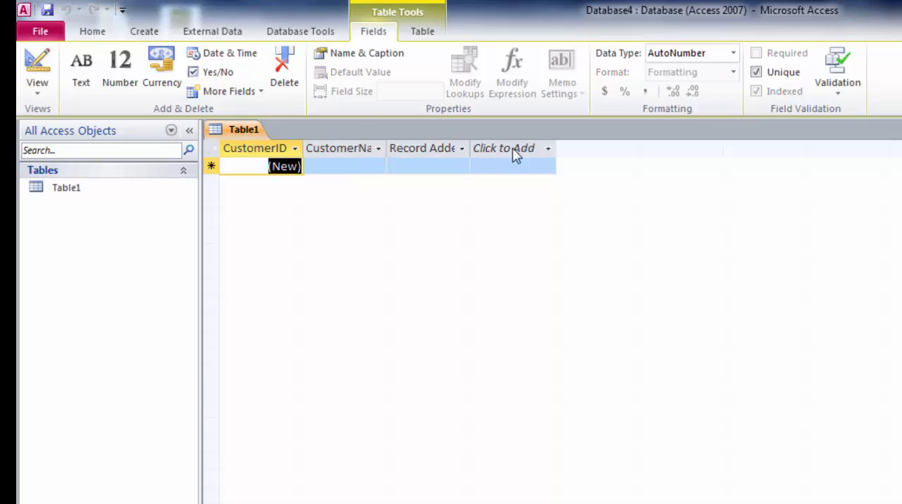
mouse_move(386, 181)
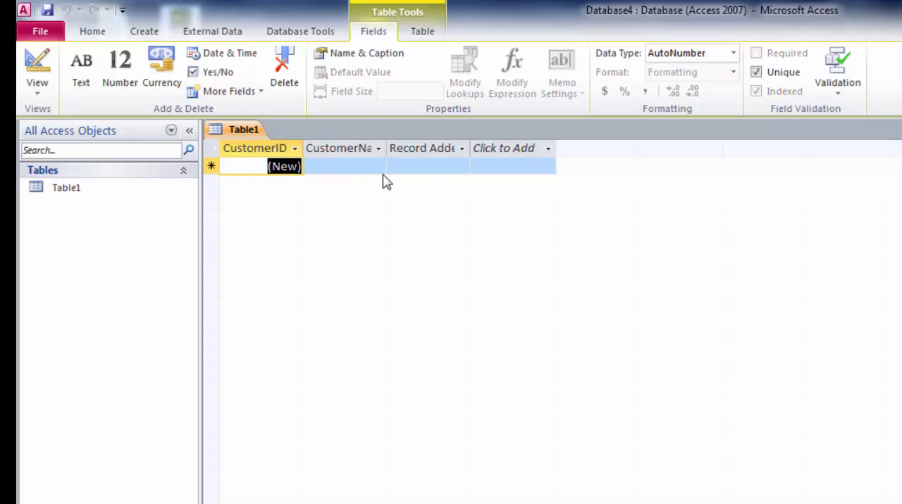
click(422, 166)
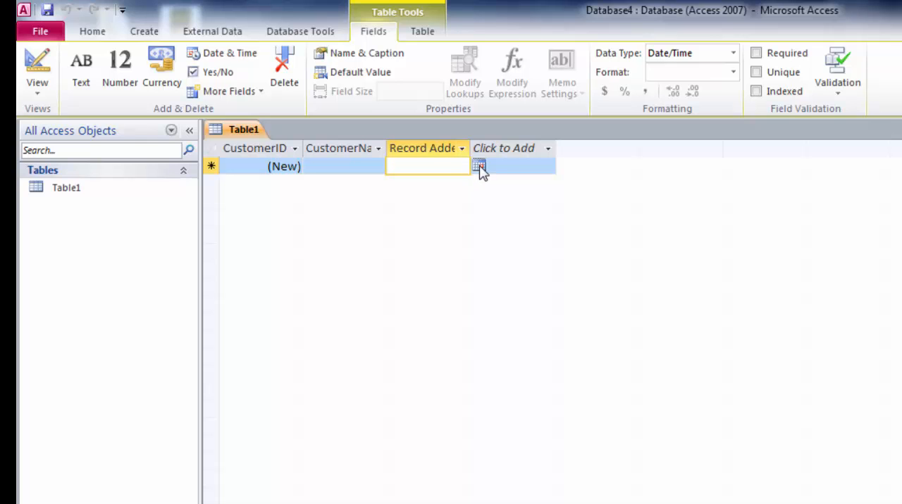
click(479, 166)
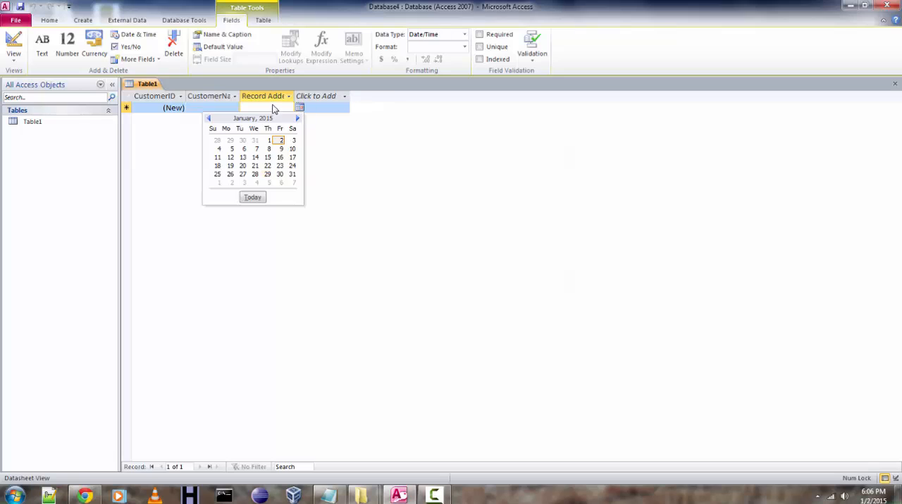
click(266, 107)
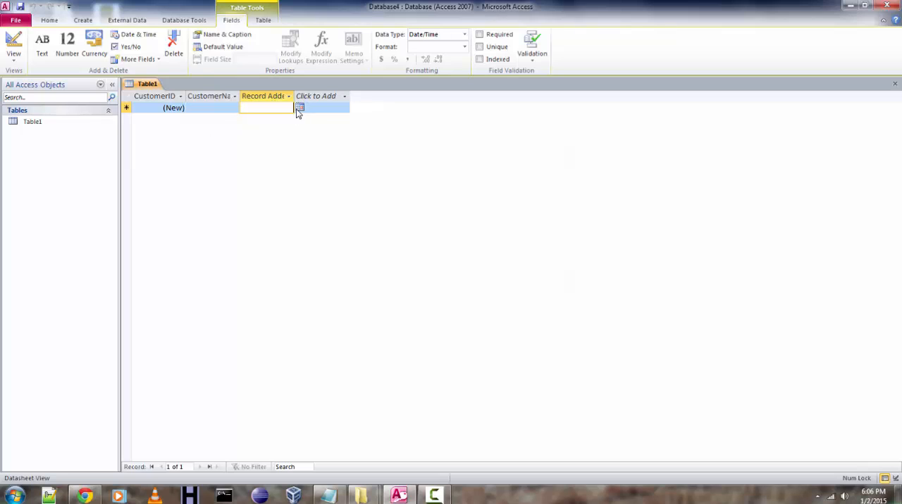
mouse_move(306, 148)
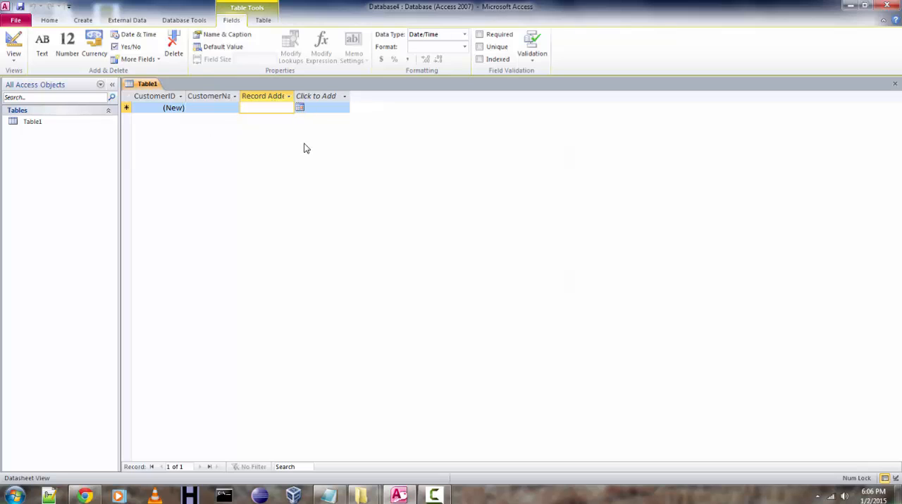
mouse_move(306, 130)
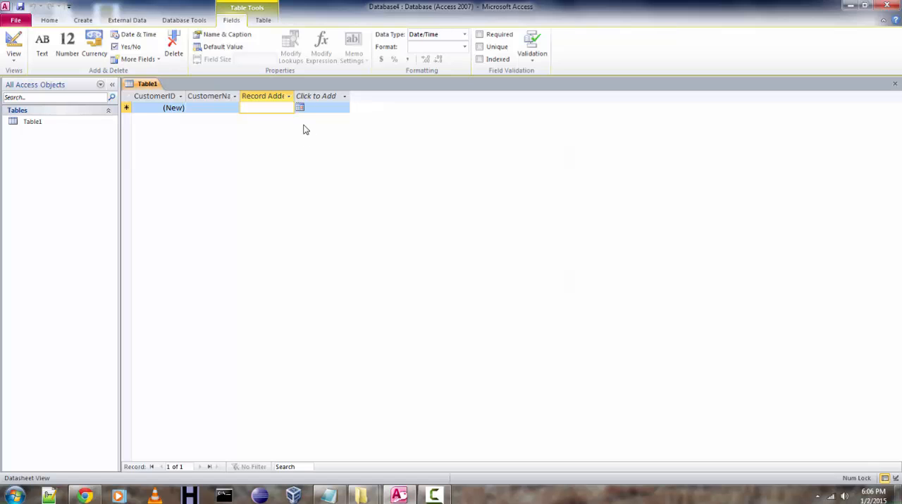
mouse_move(307, 129)
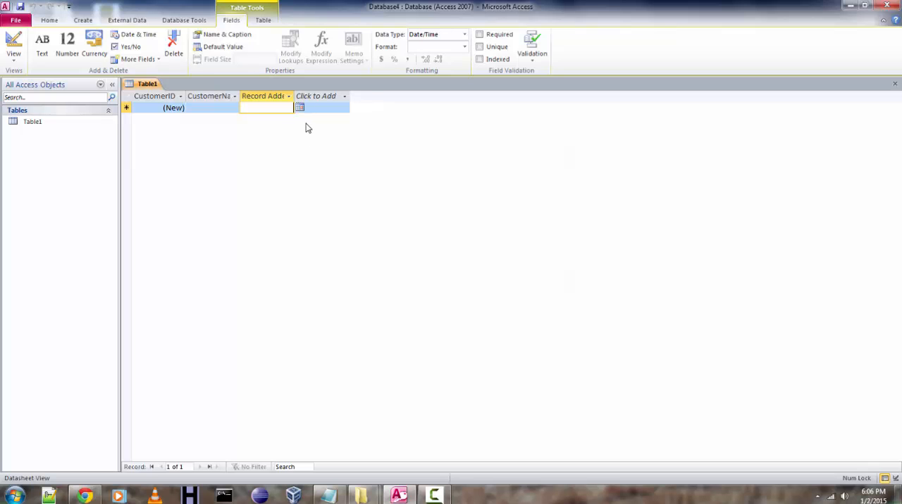
click(14, 45)
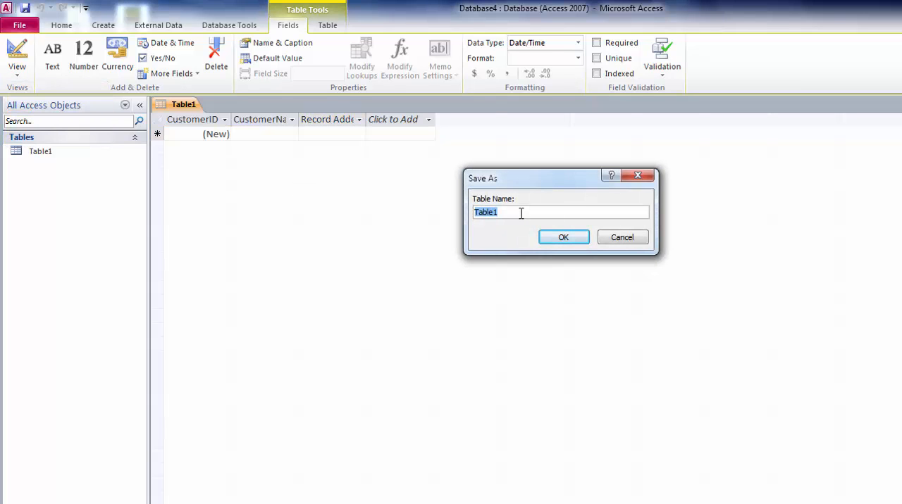
Step: Save the table under the name CustomerRecord
text(C)
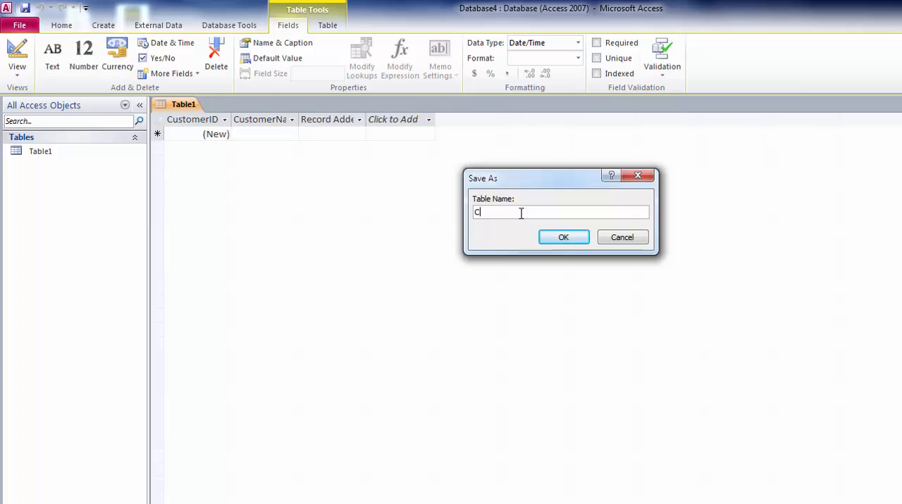
text(ustomer)
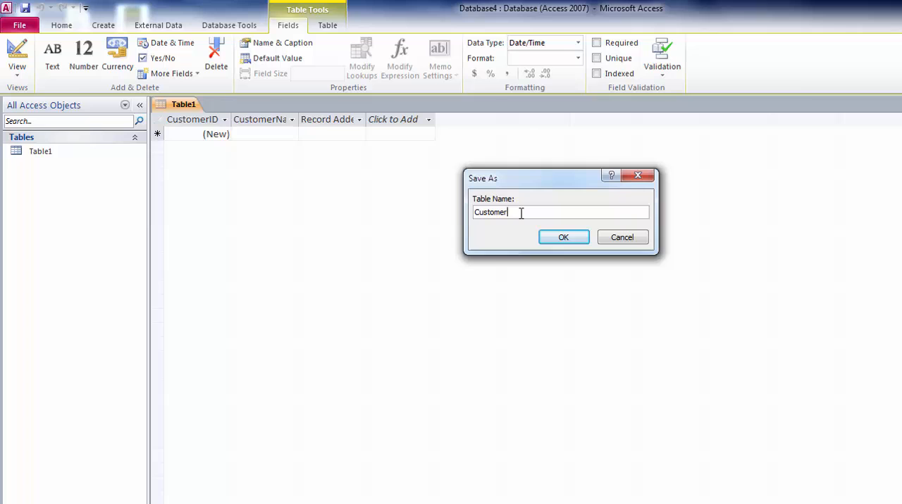
text(Record)
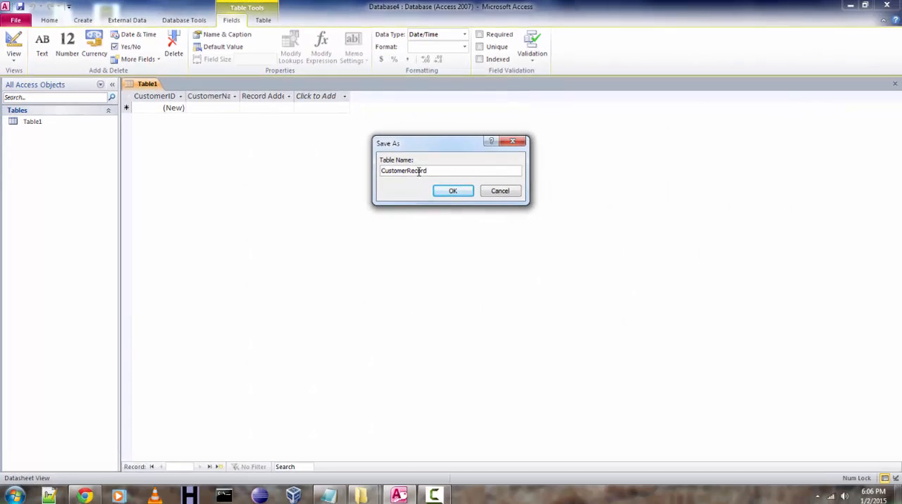
click(452, 192)
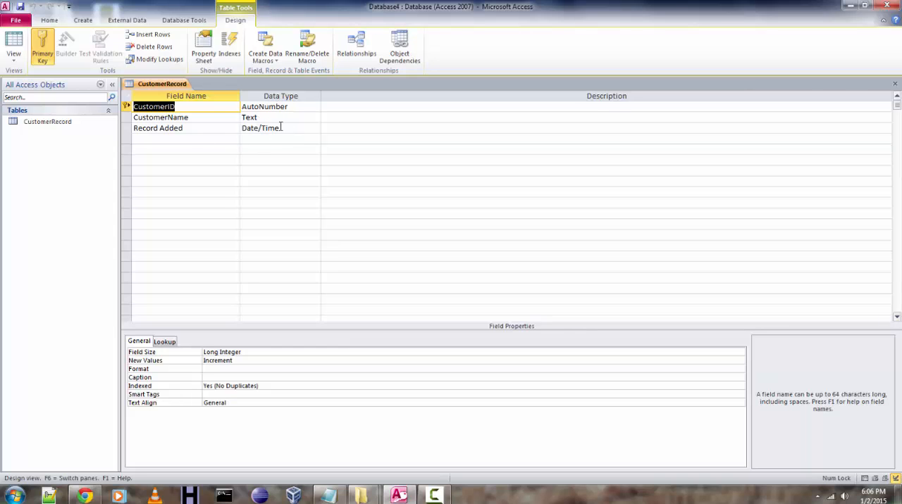
Step: Set Record Added's Show Date Picker to Never and its Default Value to Now()
click(275, 128)
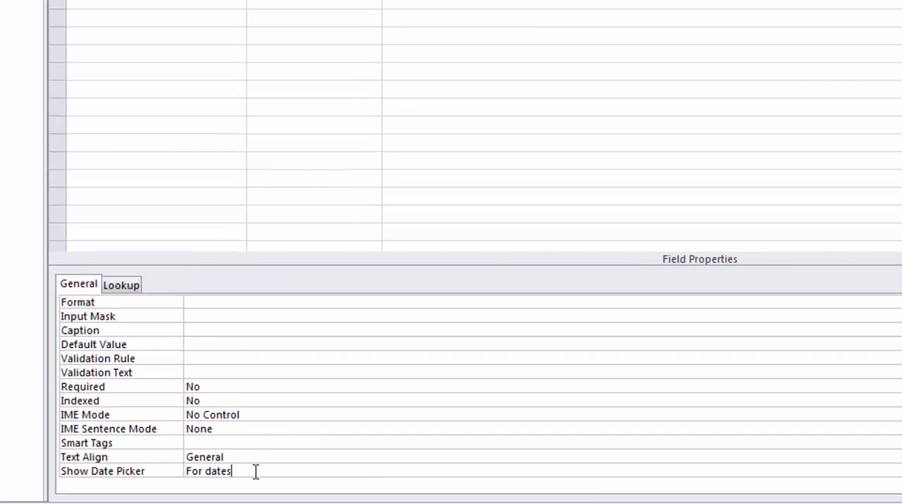
click(208, 470)
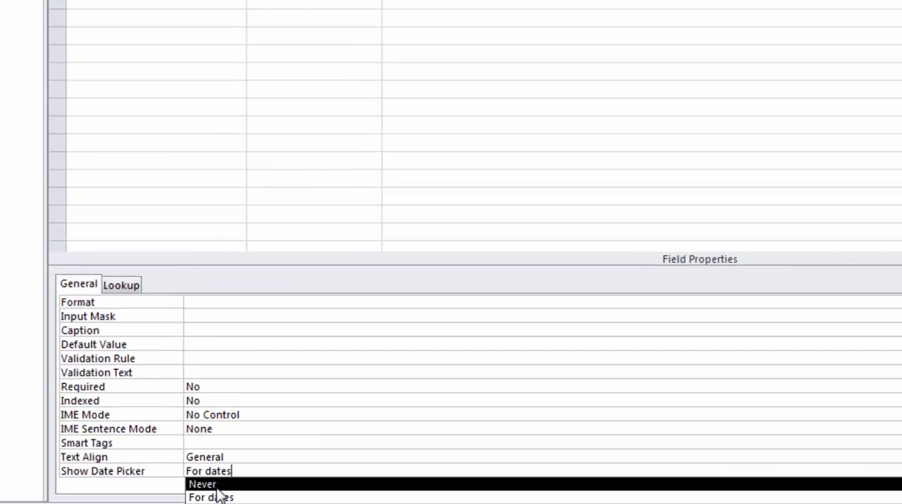
click(203, 484)
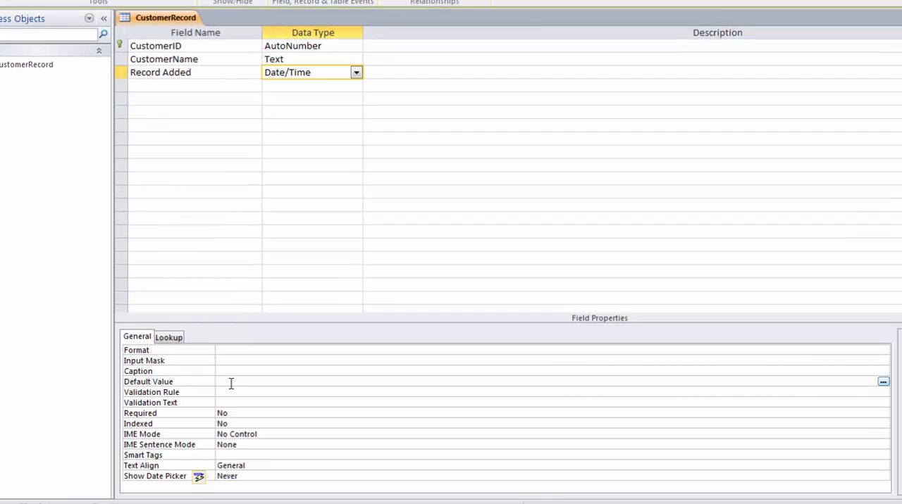
text(Now()
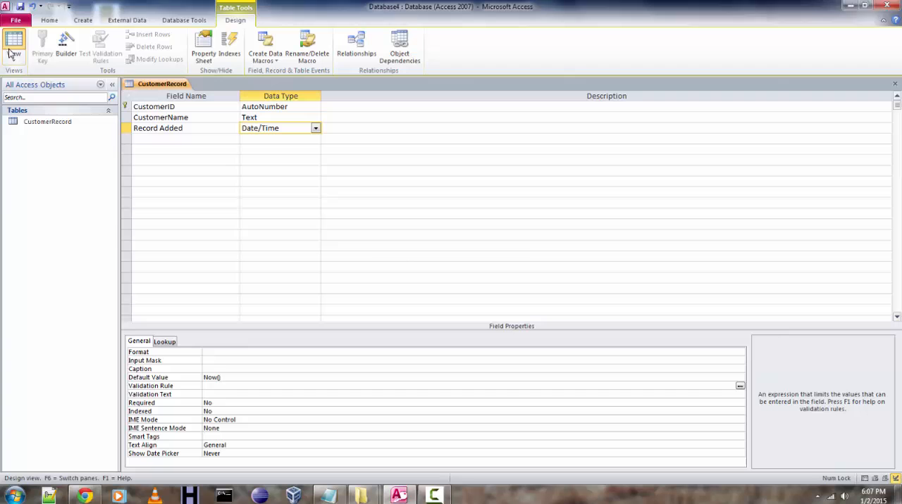
Step: Return to Datasheet View and check the auto-filled Record Added date in the new row
click(14, 45)
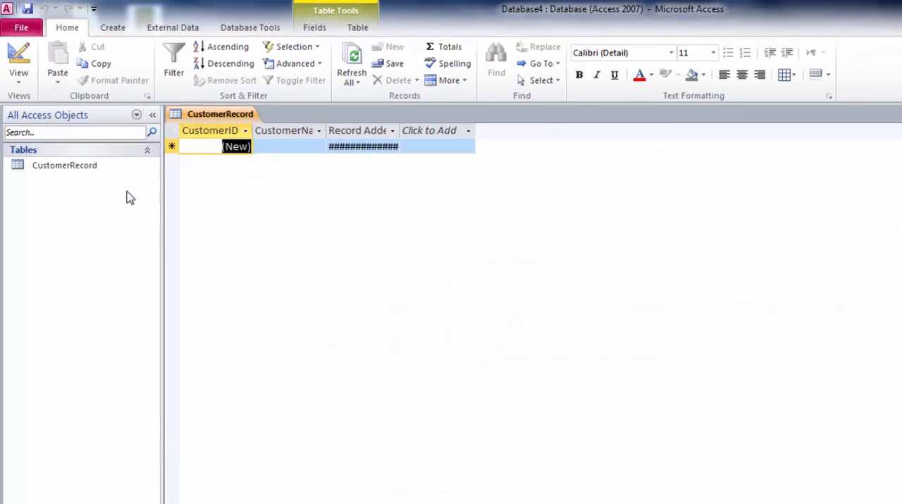
click(18, 59)
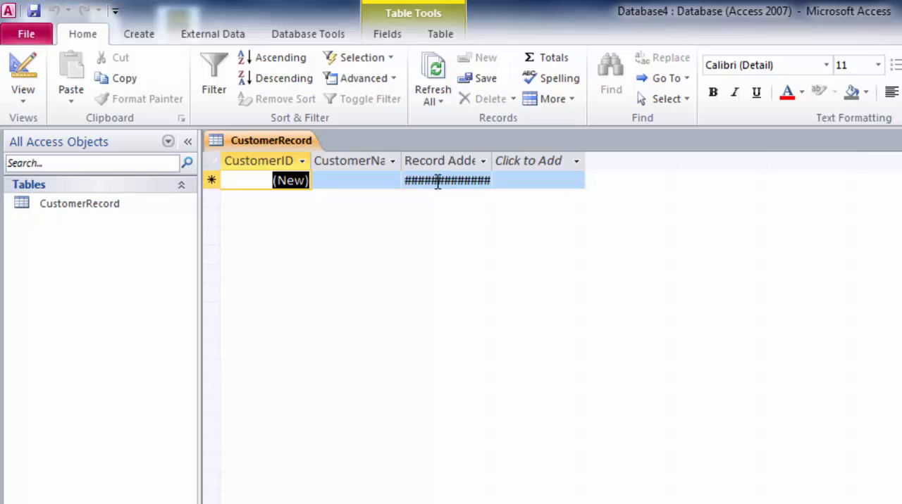
click(446, 181)
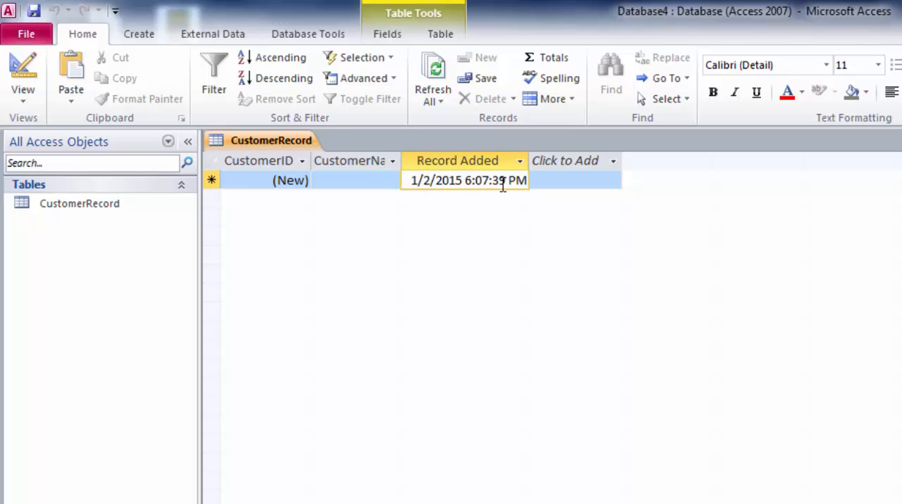
Step: Enter customers seth and roth, each auto-timestamped in Record Added
click(355, 180)
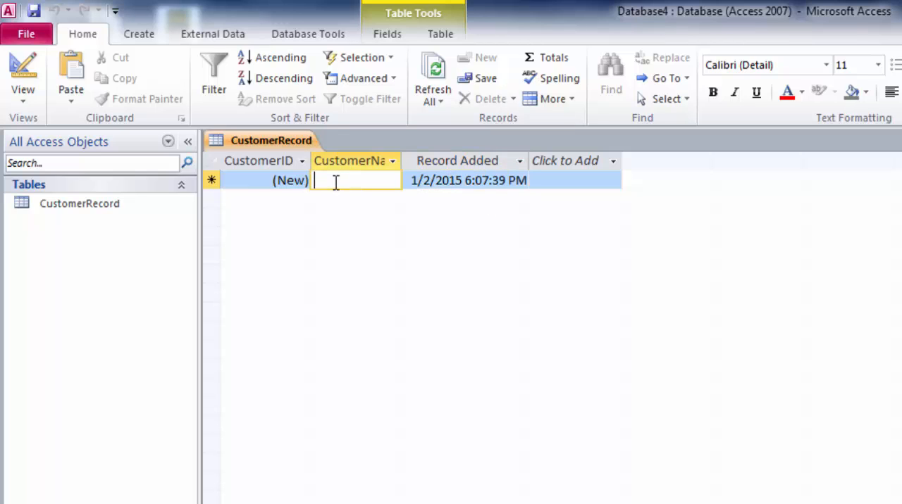
text(seth)
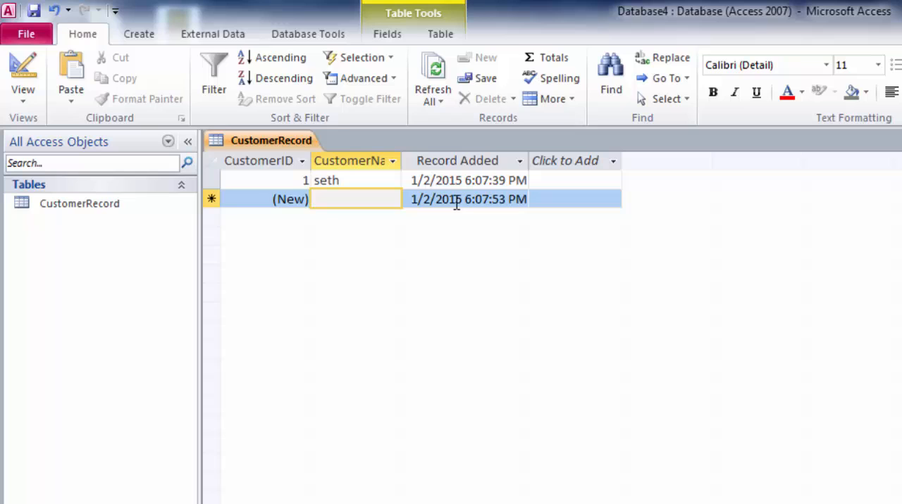
mouse_move(452, 214)
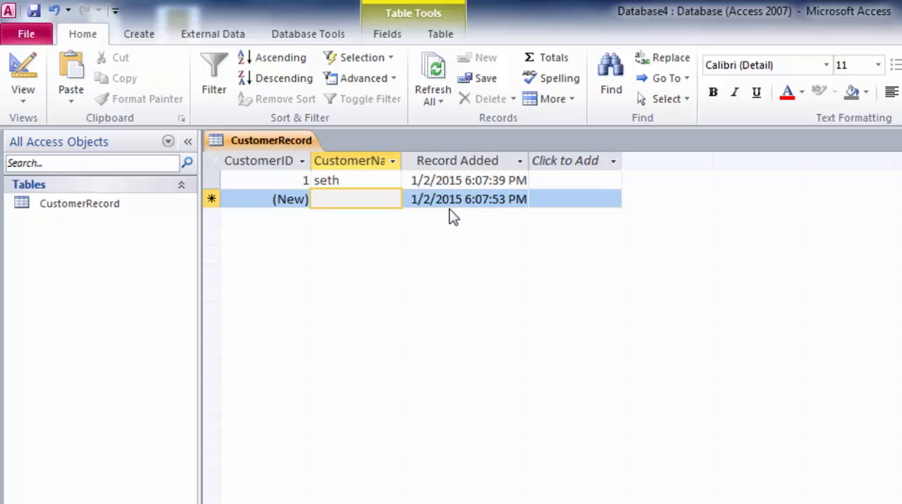
mouse_move(451, 214)
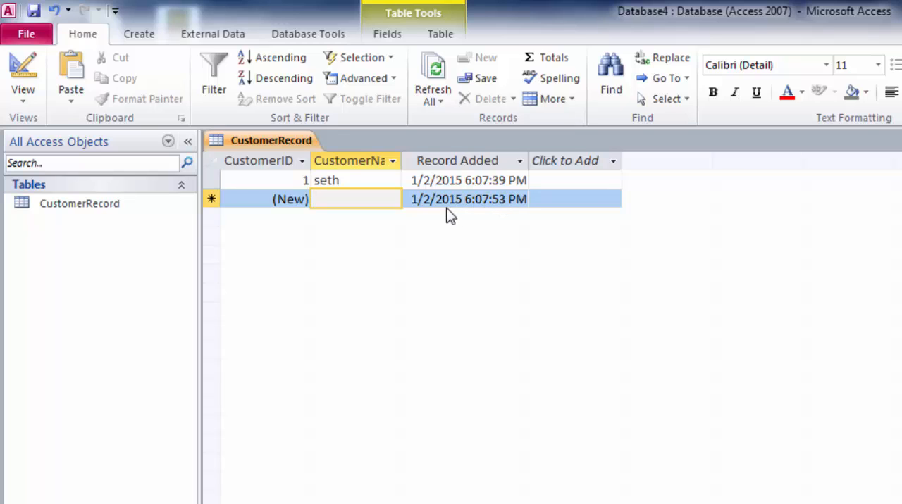
text(roth)
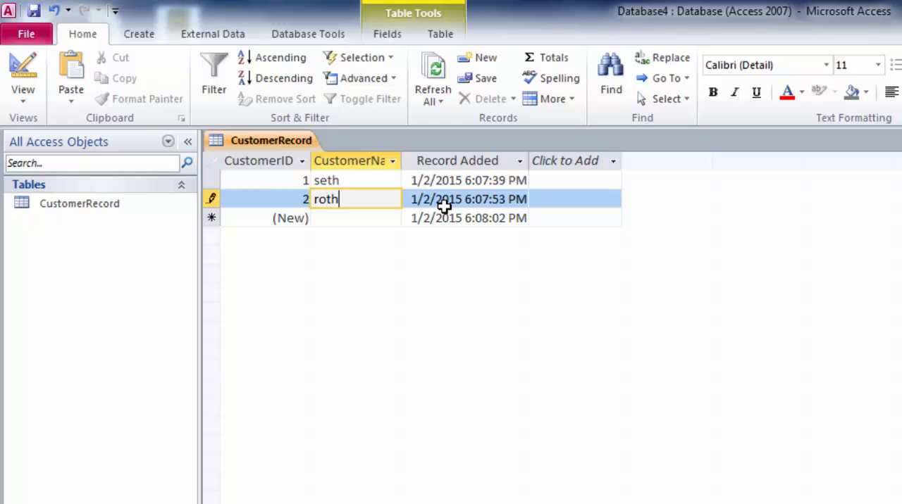
mouse_move(367, 223)
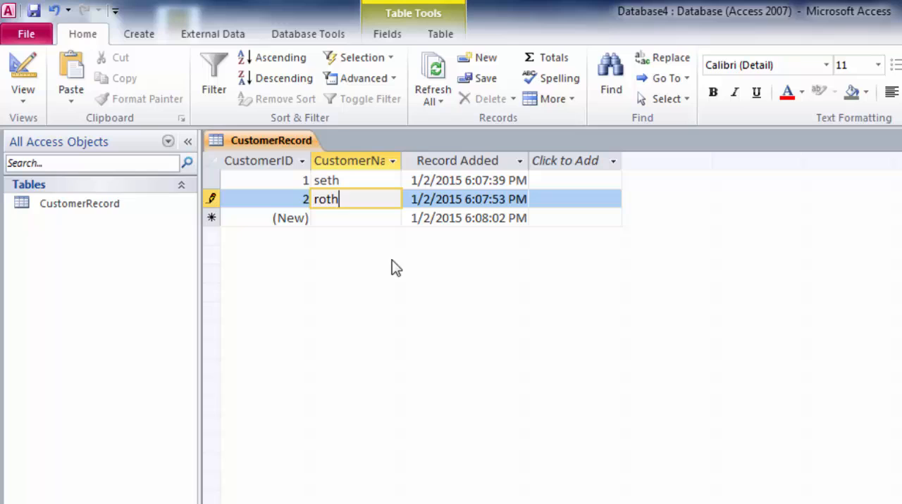
mouse_move(389, 252)
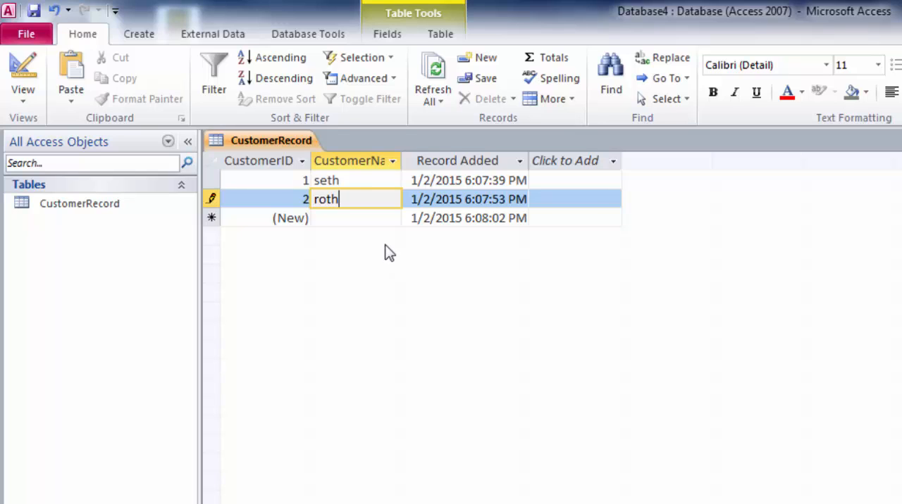
mouse_move(384, 293)
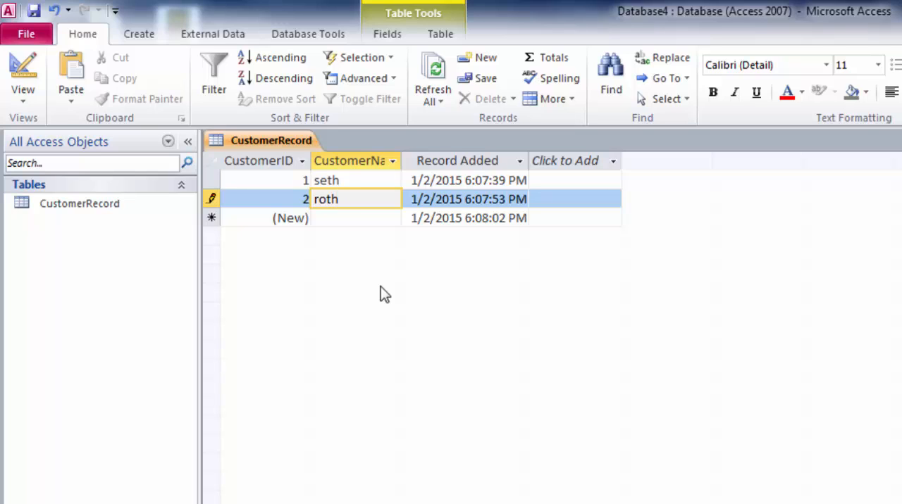
mouse_move(440, 261)
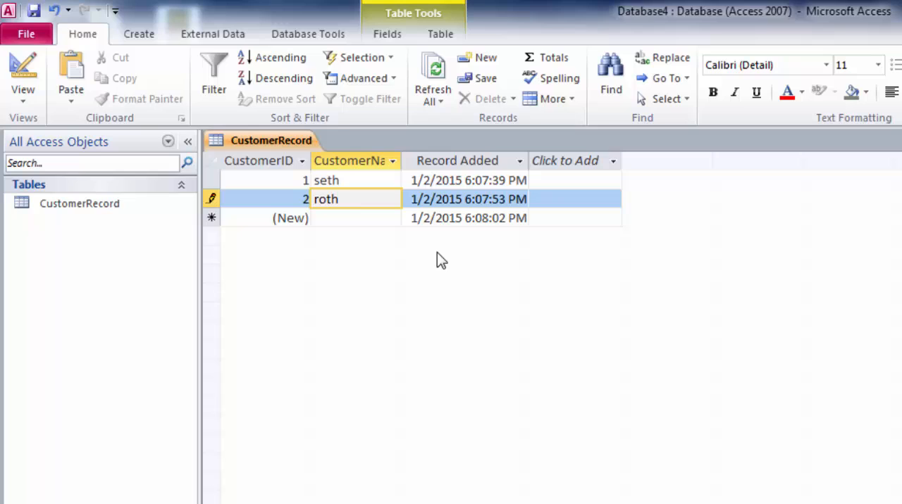